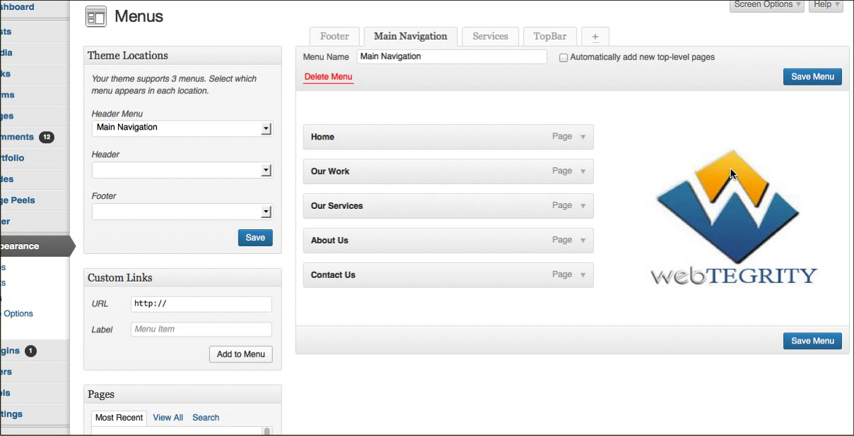
mouse_move(445, 117)
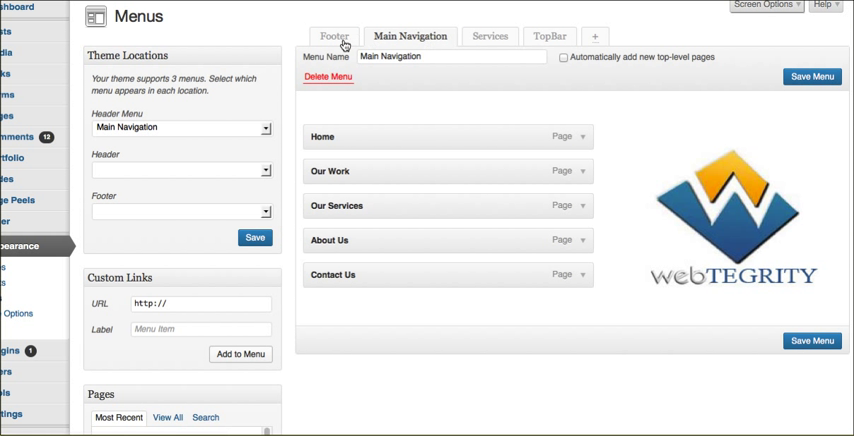
mouse_move(550, 199)
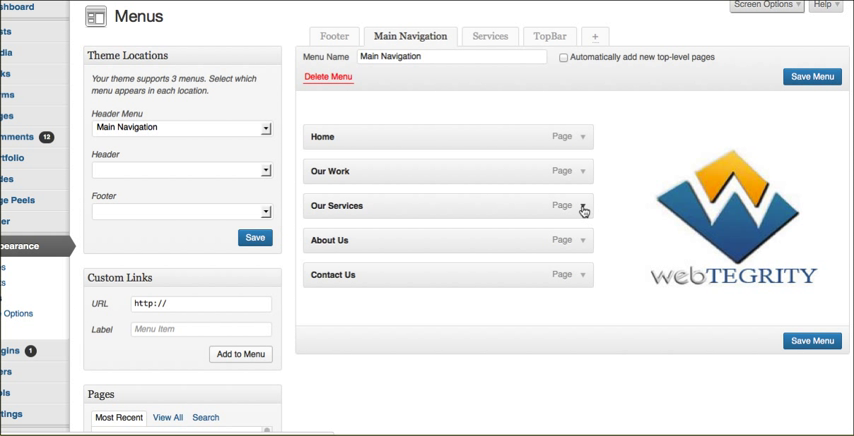
mouse_move(566, 205)
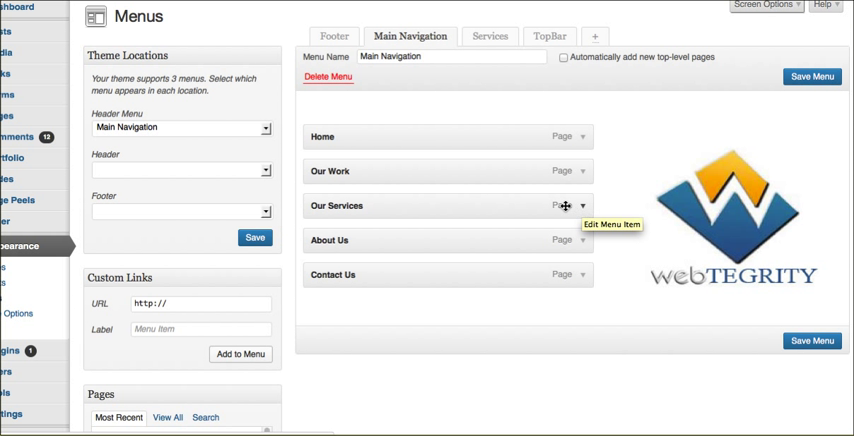
Step: Expand the Our Services menu item to reveal its label, title attribute and link
left_click(583, 205)
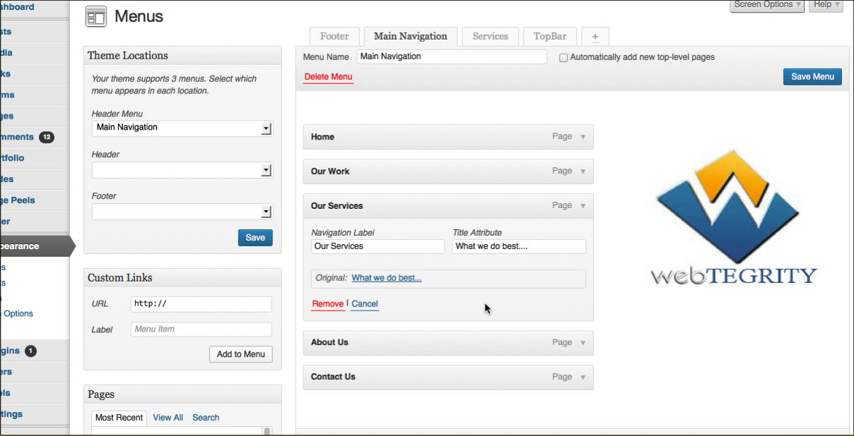
mouse_move(722, 58)
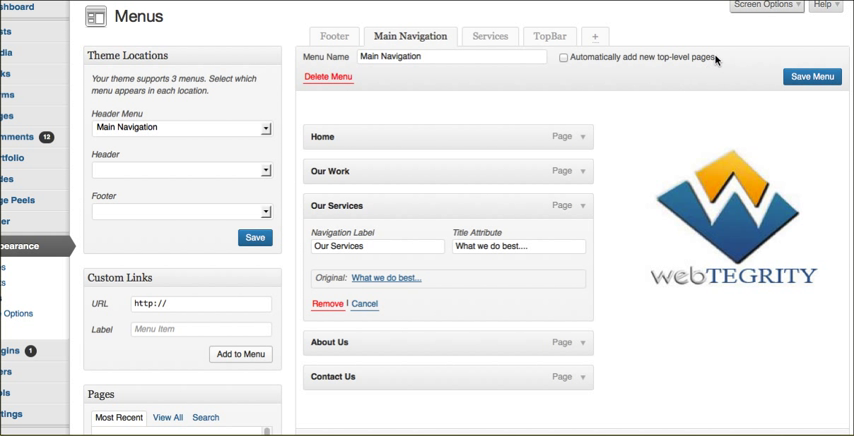
mouse_move(749, 15)
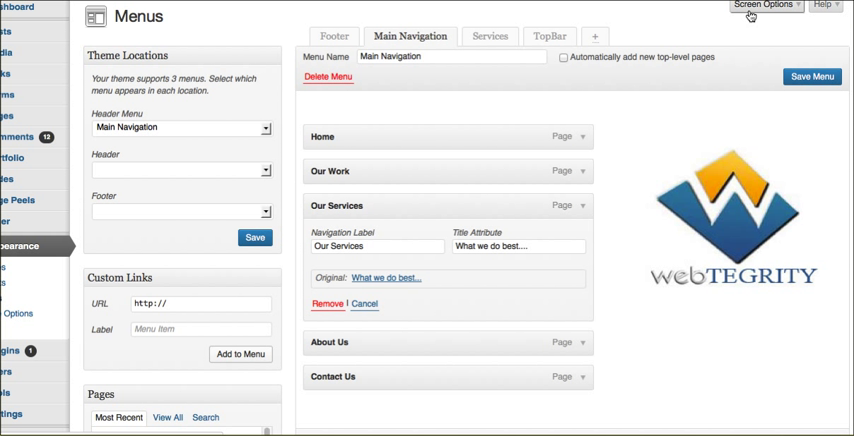
Step: Enable the Link Target advanced menu property in Screen Options, then close Screen Options
left_click(764, 6)
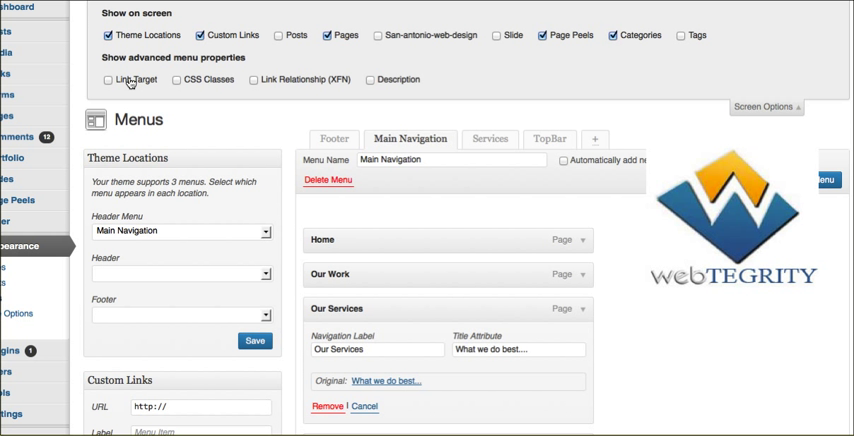
left_click(109, 80)
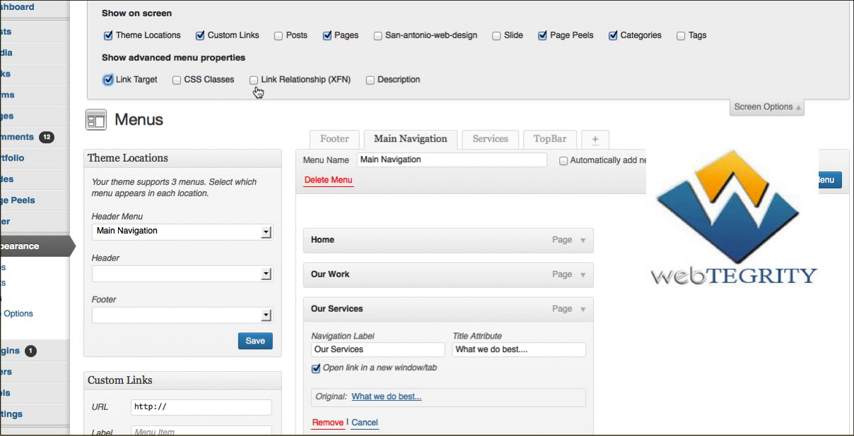
left_click(766, 105)
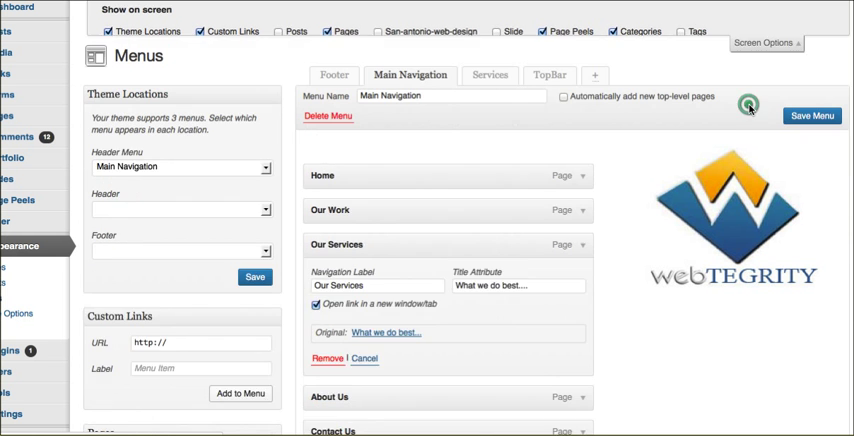
Step: Leave 'Open link in a new window/tab' checked for the Our Services item
scroll("down", 3)
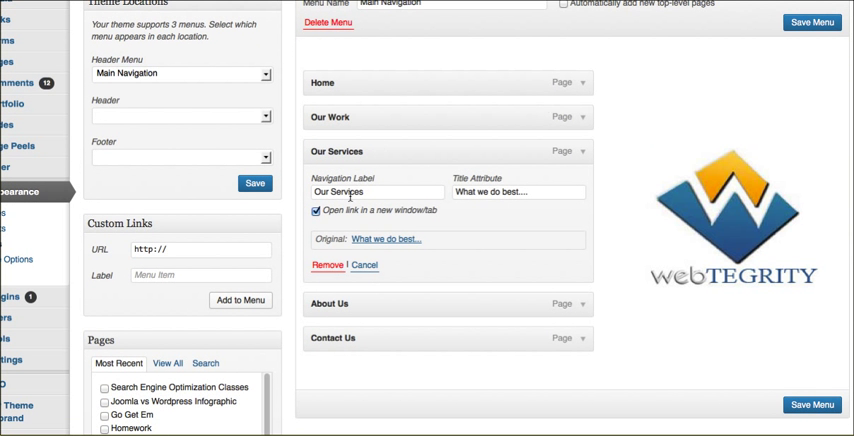
left_click(314, 216)
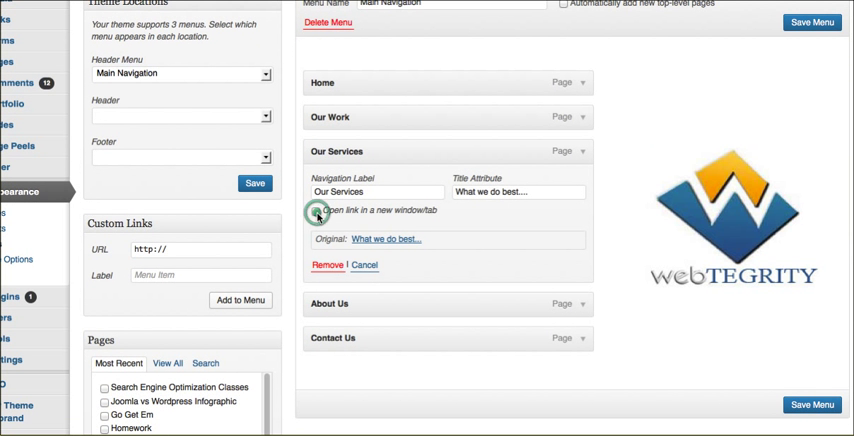
left_click(314, 210)
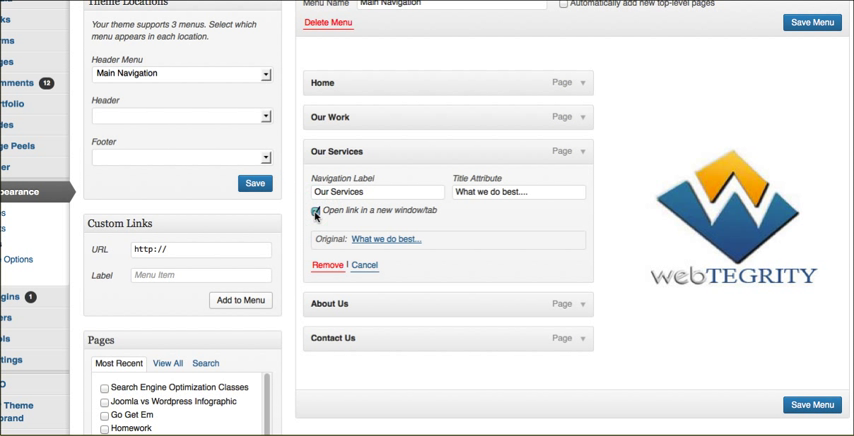
left_click(313, 210)
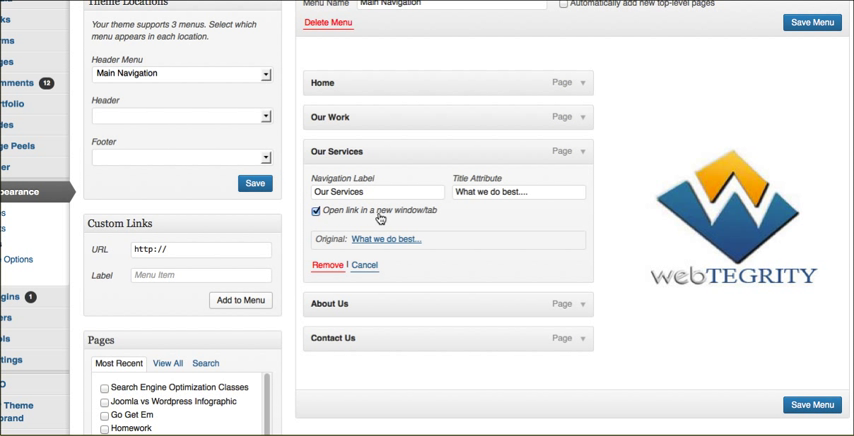
mouse_move(607, 180)
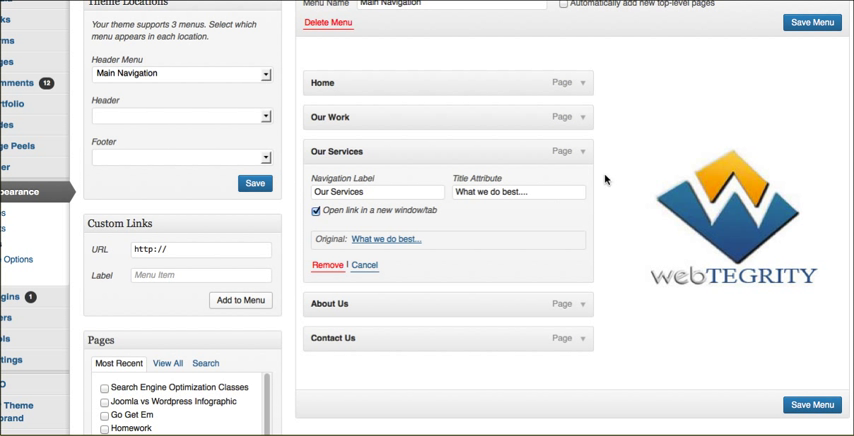